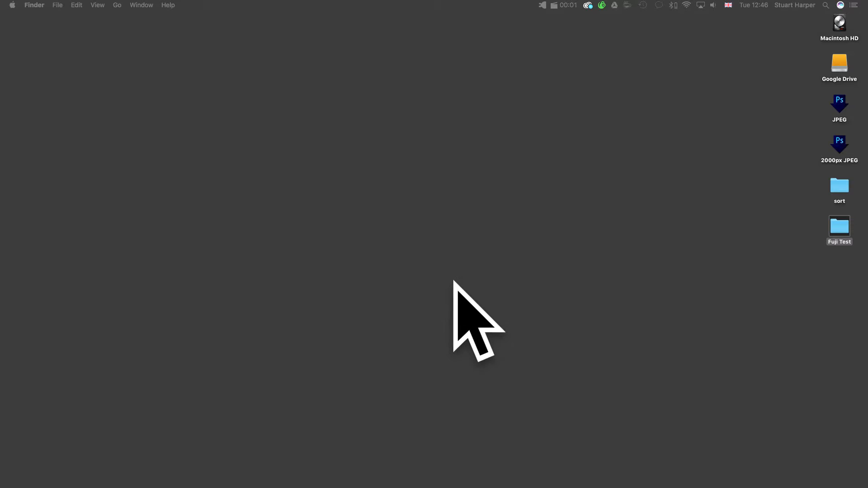
pyautogui.moveTo(468, 324)
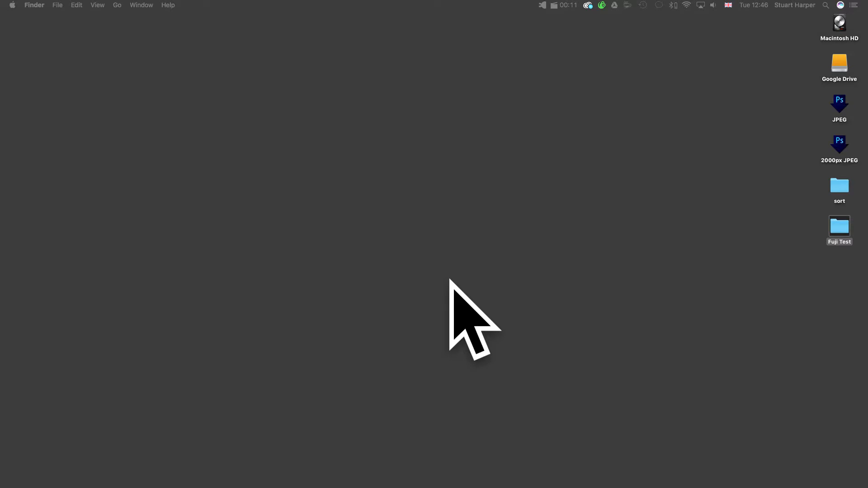
# Make Fuji Test the FUJIFILM X Acquire destination folder for transferred shots
pyautogui.click(542, 5)
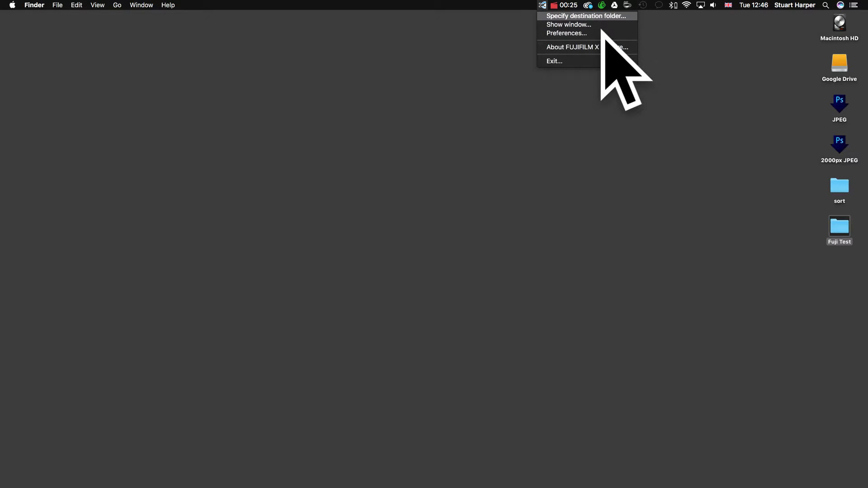
pyautogui.click(586, 15)
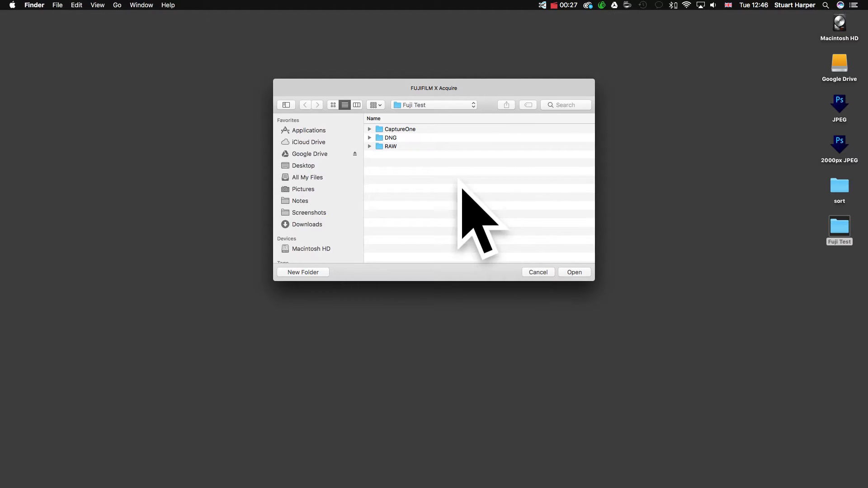
pyautogui.moveTo(415, 182)
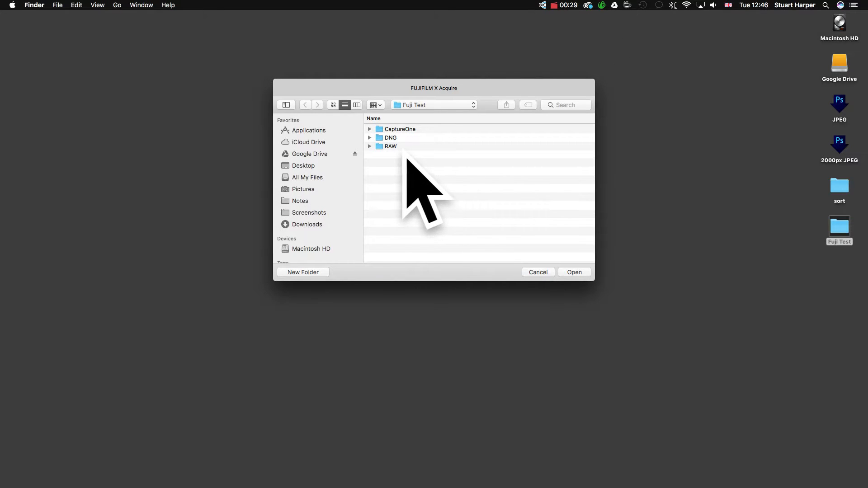
pyautogui.moveTo(399, 199)
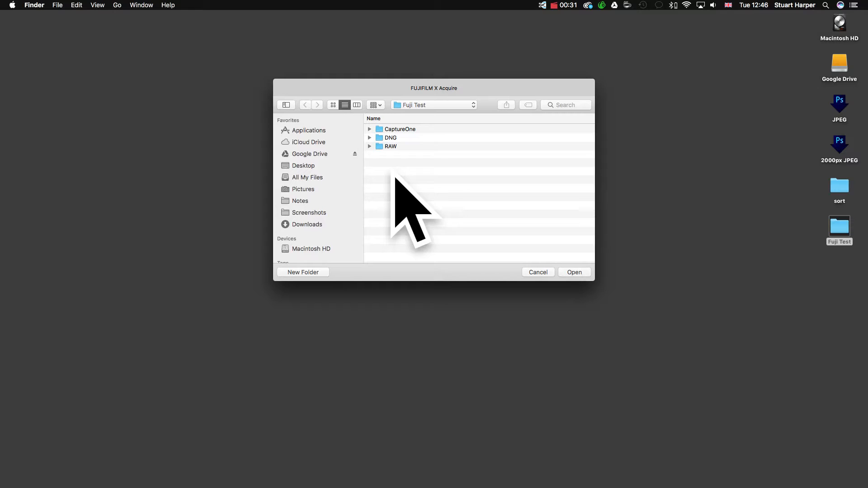
pyautogui.moveTo(437, 188)
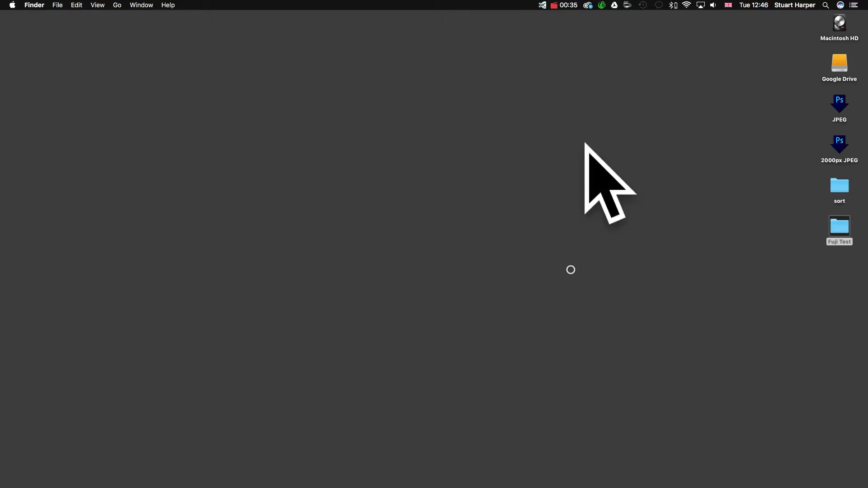
# Set FUJIFILM X Acquire preferences to transfer both JPEG and RAW files, then close them
pyautogui.click(542, 5)
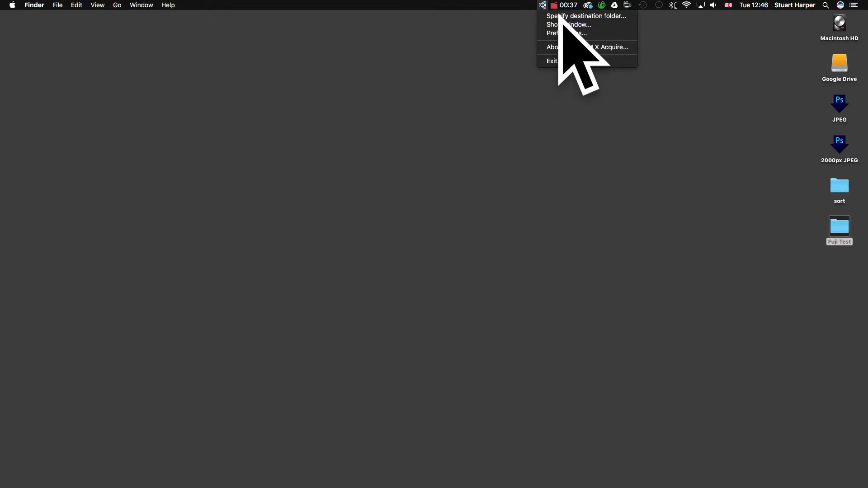
pyautogui.click(565, 32)
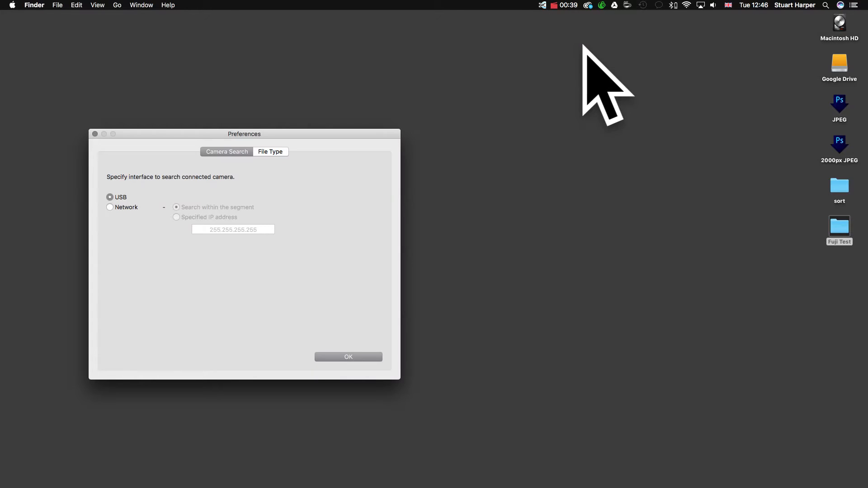
pyautogui.click(270, 152)
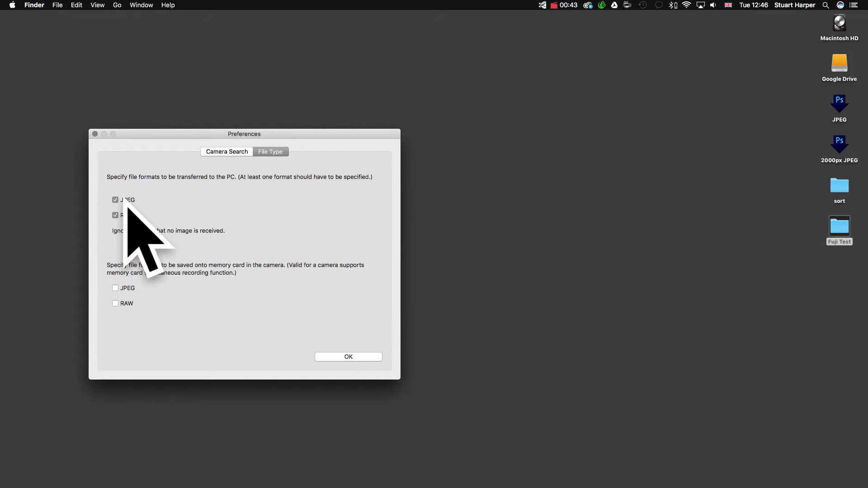
pyautogui.moveTo(178, 271)
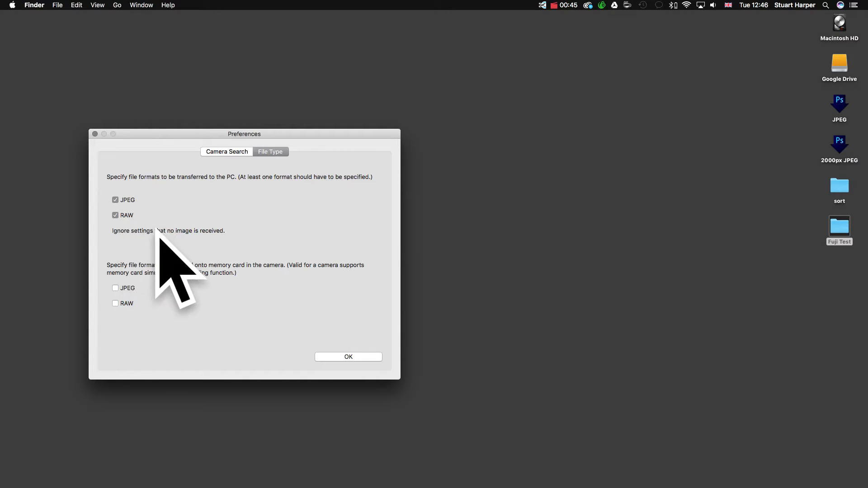
pyautogui.moveTo(396, 396)
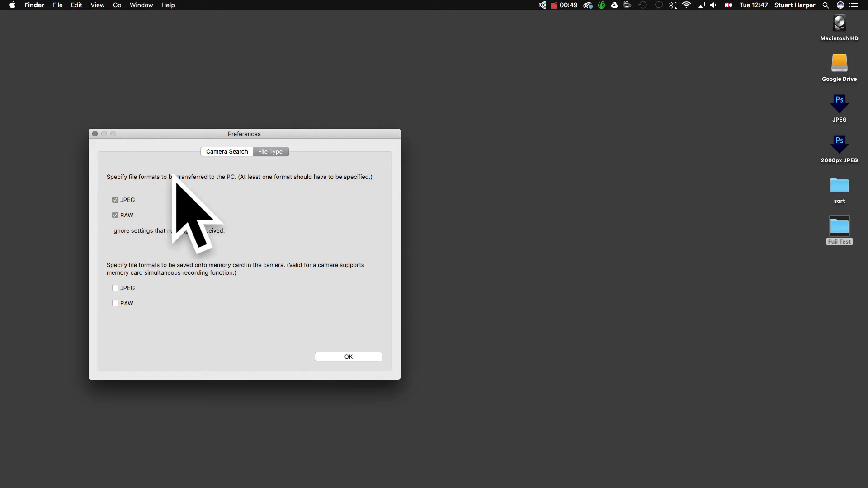
pyautogui.moveTo(243, 134); pyautogui.dragTo(328, 128)
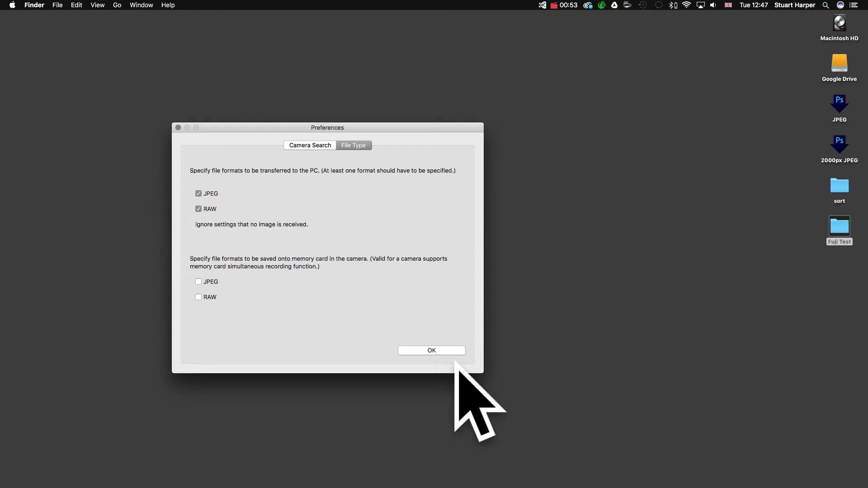
pyautogui.click(431, 351)
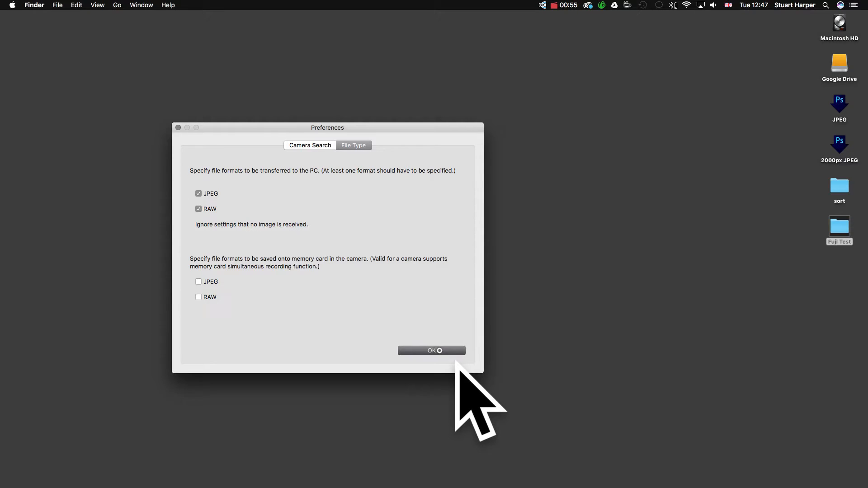
pyautogui.click(432, 351)
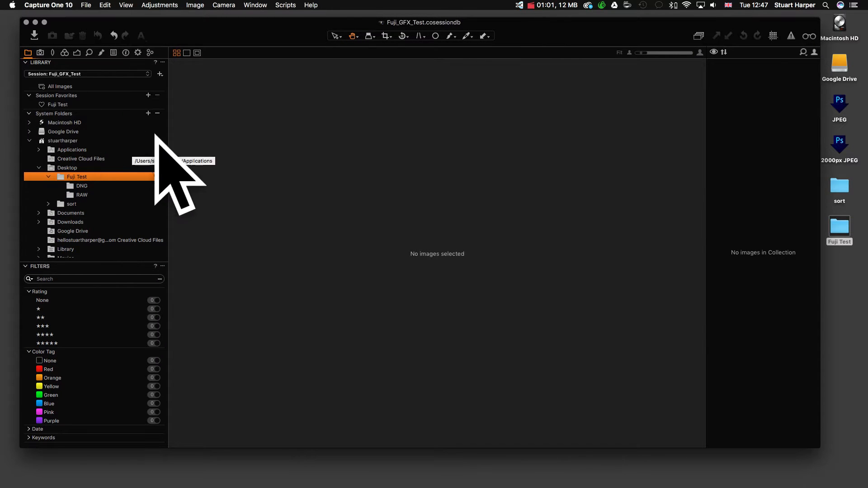
# Enable the Fuji Test hot folder, view DSCF0005.JPG, and launch Adobe DNG Converter
pyautogui.click(224, 5)
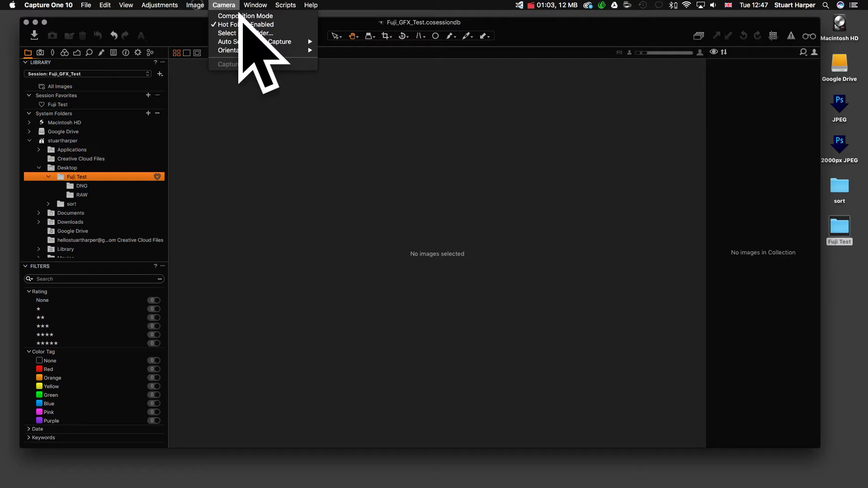
pyautogui.moveTo(263, 24)
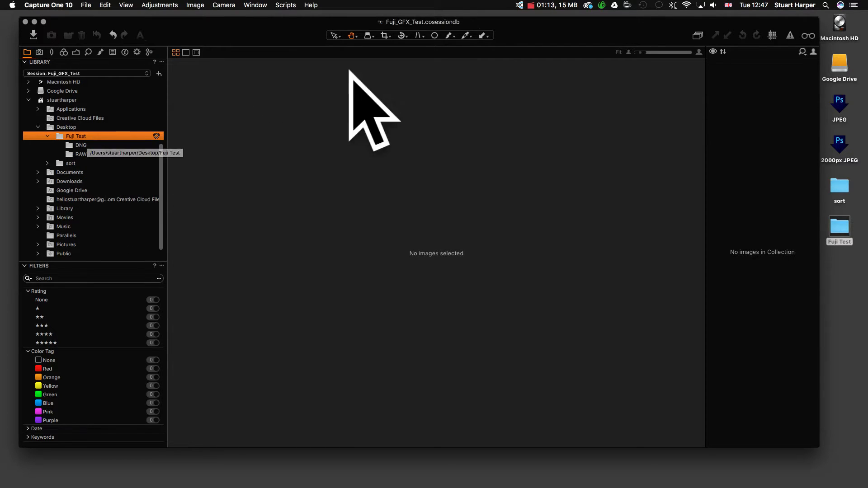
pyautogui.click(519, 5)
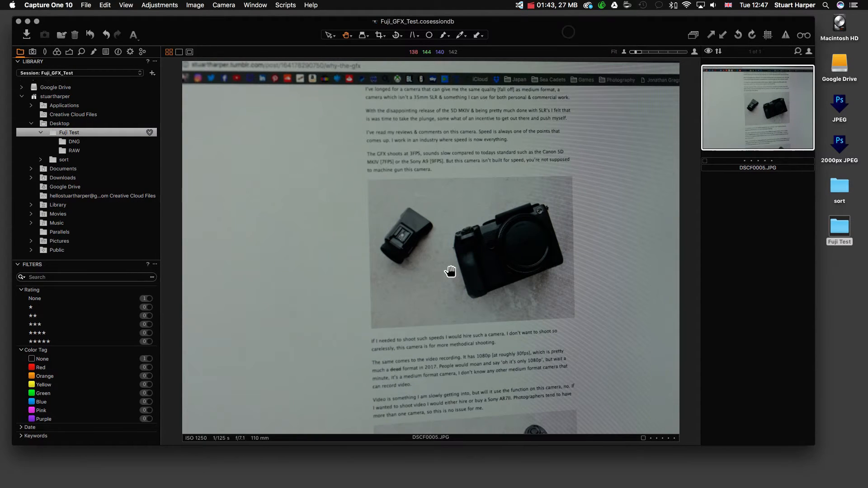
pyautogui.moveTo(329, 185)
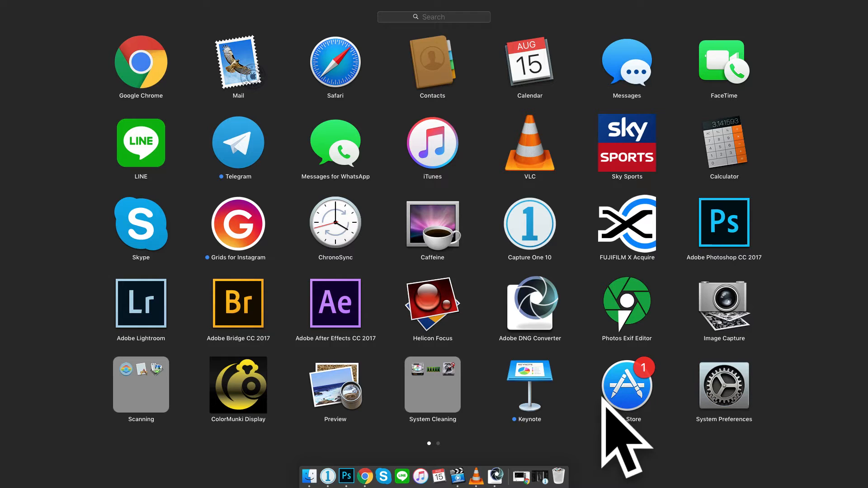
pyautogui.moveTo(586, 327)
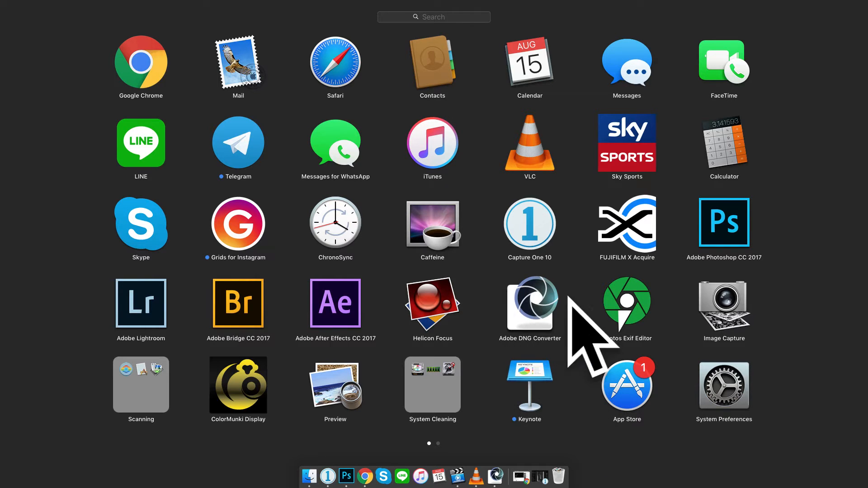
pyautogui.click(530, 304)
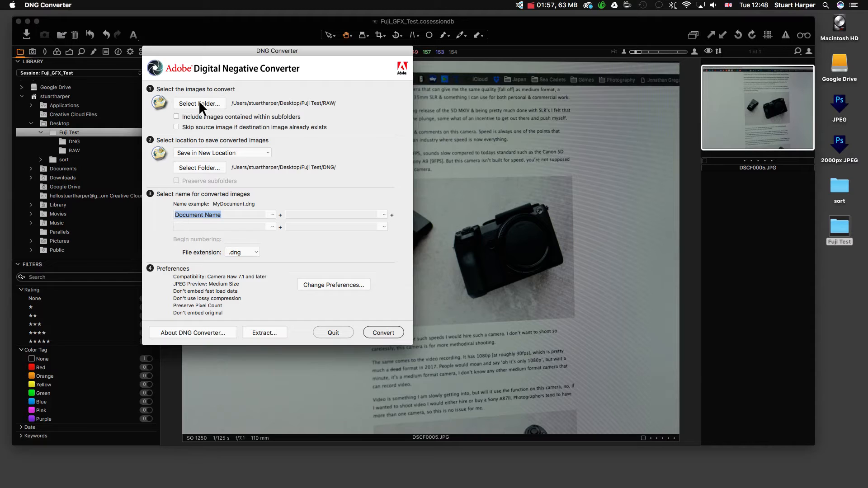
pyautogui.moveTo(304, 111)
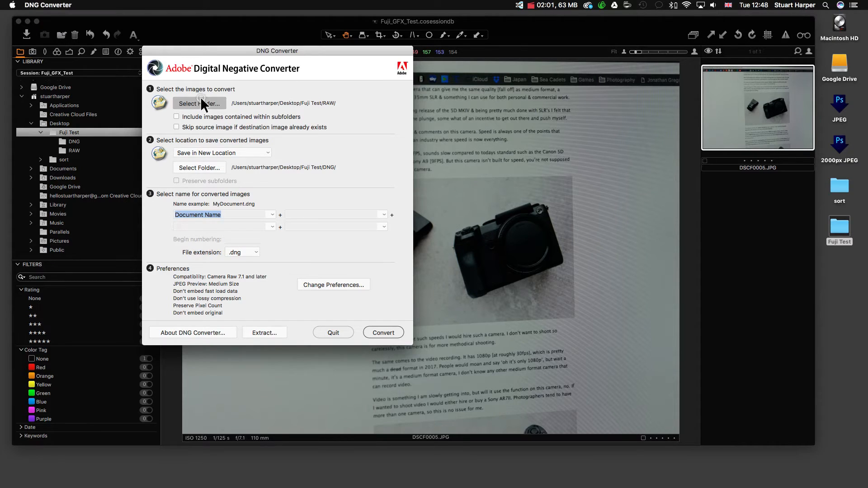
# Convert DSCF0005.RAF from Fuji Test to DSCF0005.dng and dismiss the success report
pyautogui.click(199, 103)
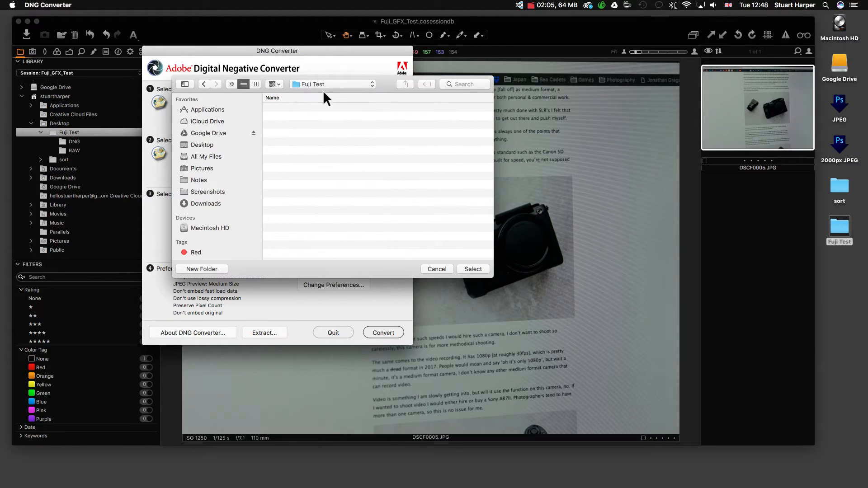
pyautogui.click(473, 269)
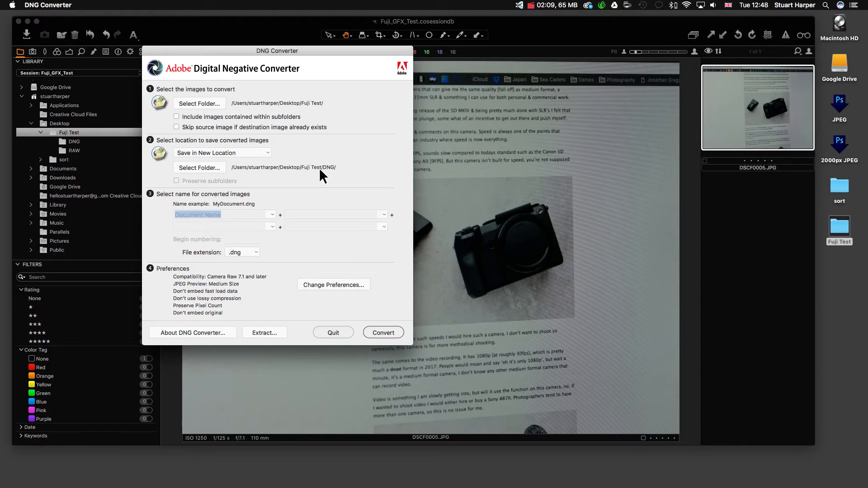
pyautogui.moveTo(254, 289)
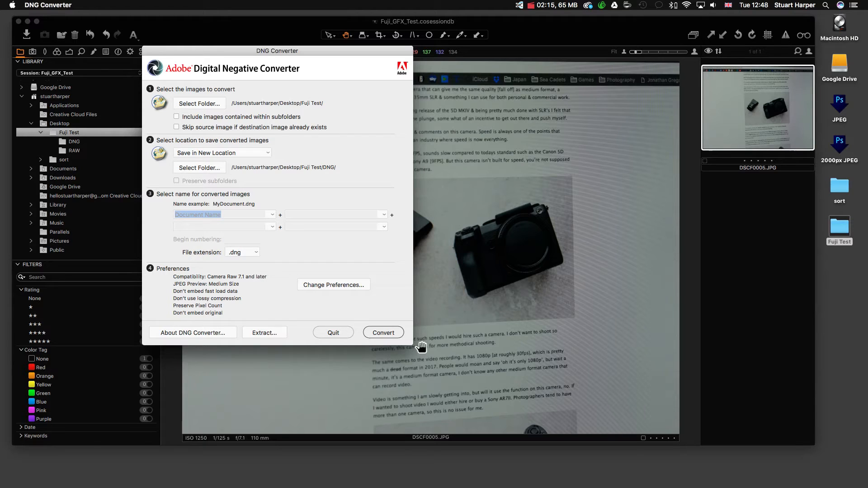
pyautogui.click(383, 333)
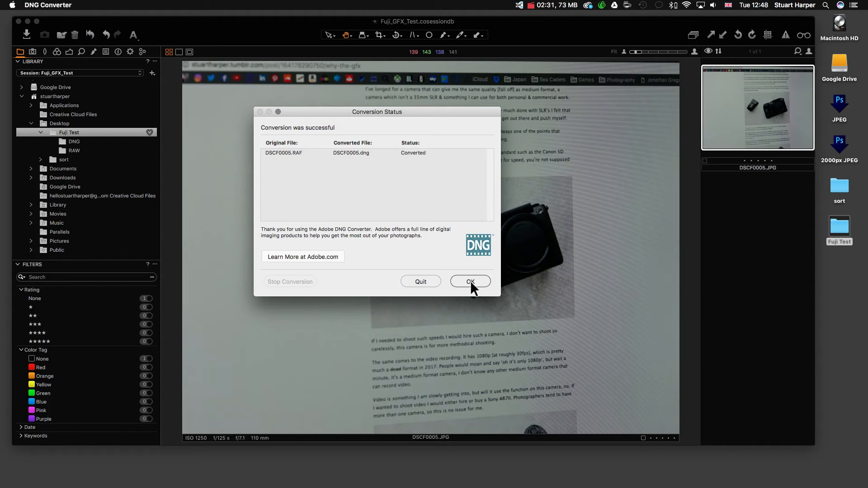
pyautogui.click(471, 281)
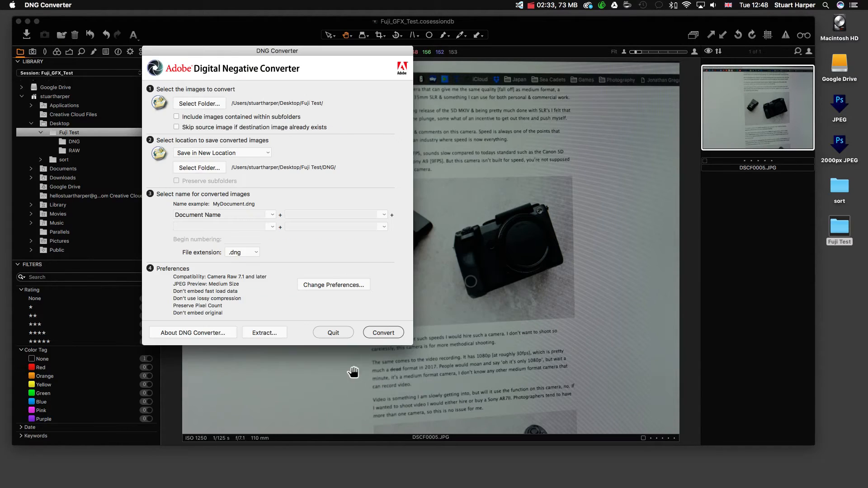
pyautogui.moveTo(256, 79)
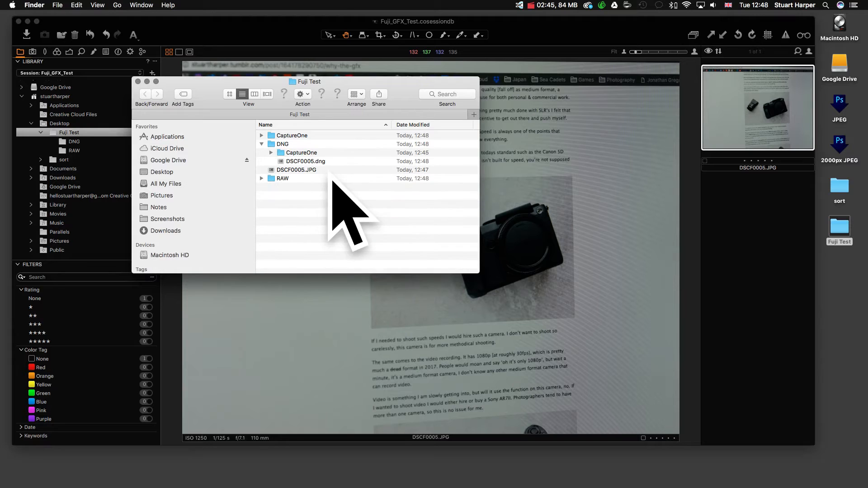
# Select DSCF0005.dng in Finder's Fuji Test DNG subfolder to confirm it exists
pyautogui.click(305, 161)
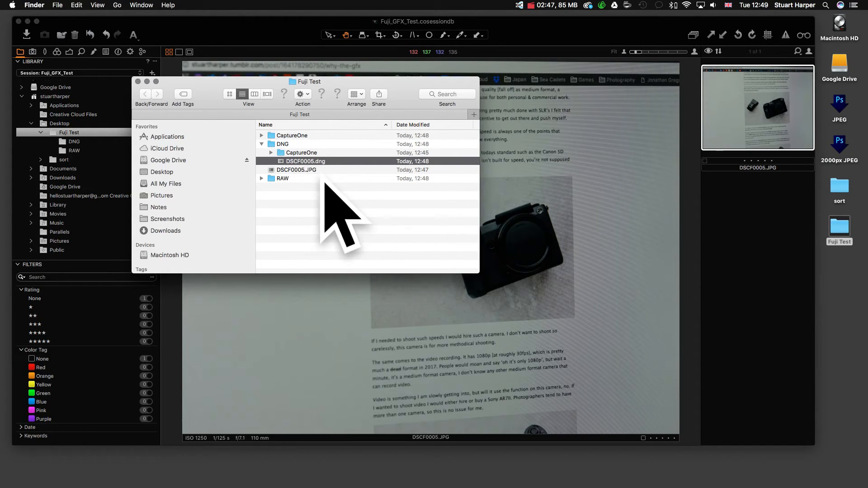
pyautogui.moveTo(319, 216)
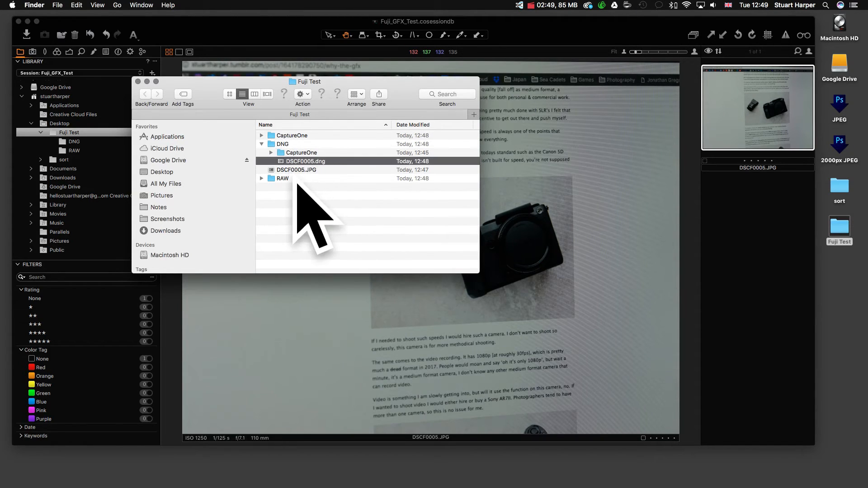
pyautogui.click(262, 144)
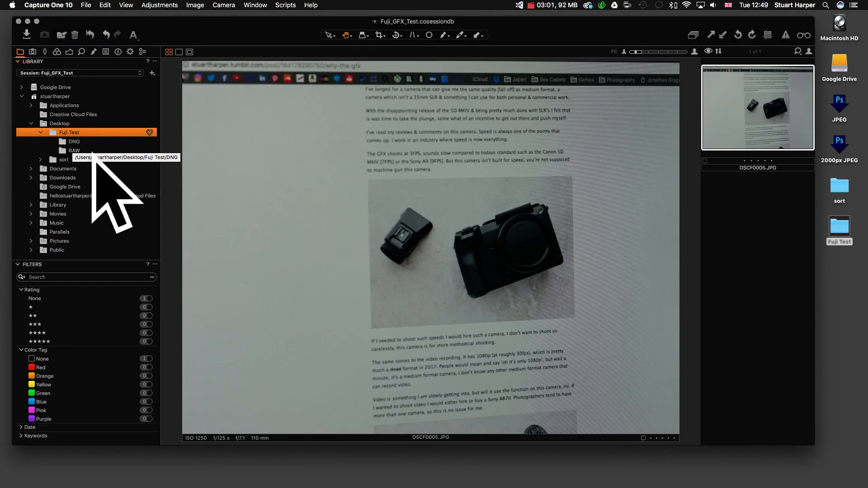
# Add the DNG folder to Session Favorites and inspect DSCF0005.dng magnified
pyautogui.click(73, 141)
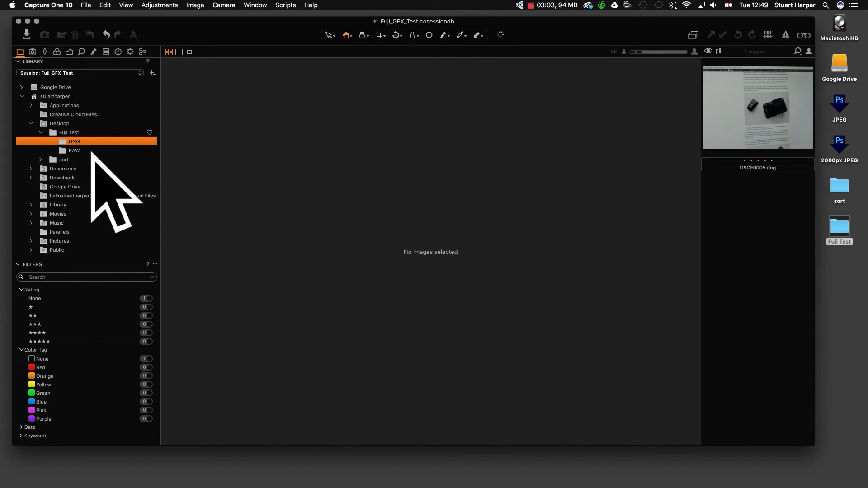
pyautogui.rightClick(74, 141)
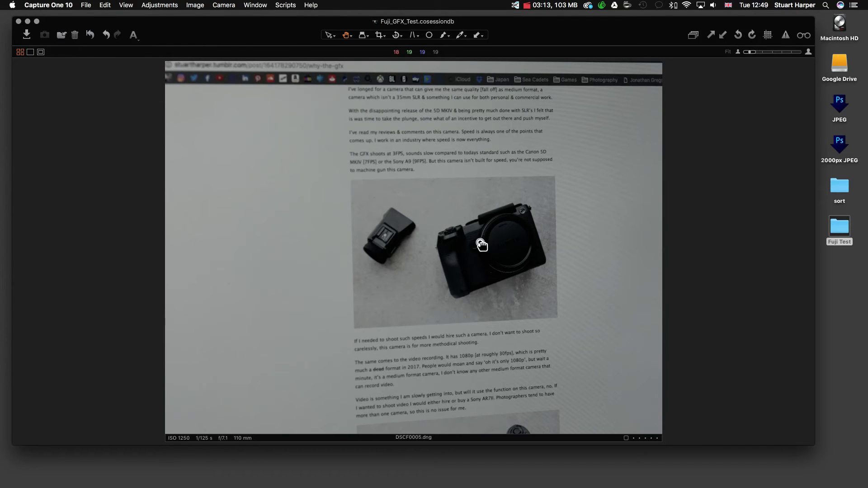
pyautogui.doubleClick(481, 245)
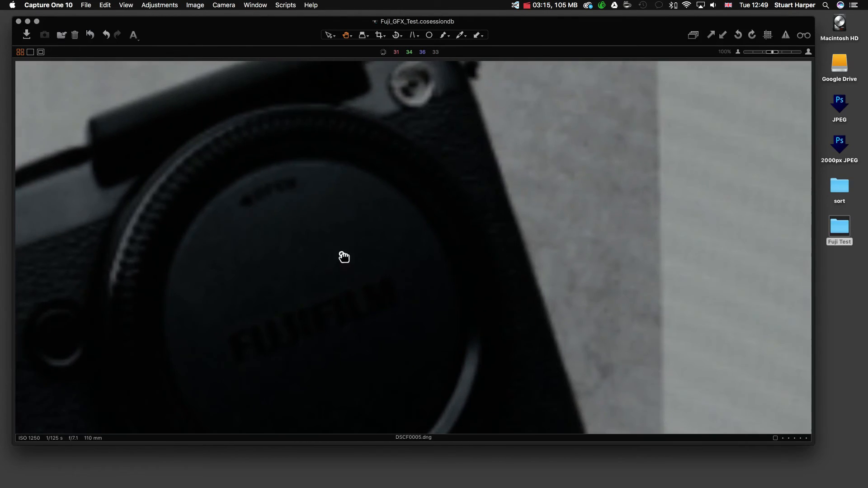
pyautogui.moveTo(344, 257); pyautogui.dragTo(423, 191)
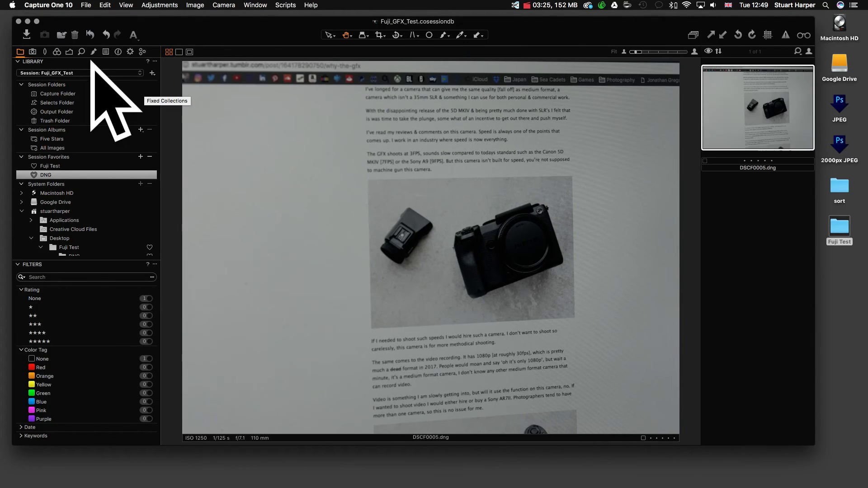
pyautogui.click(69, 51)
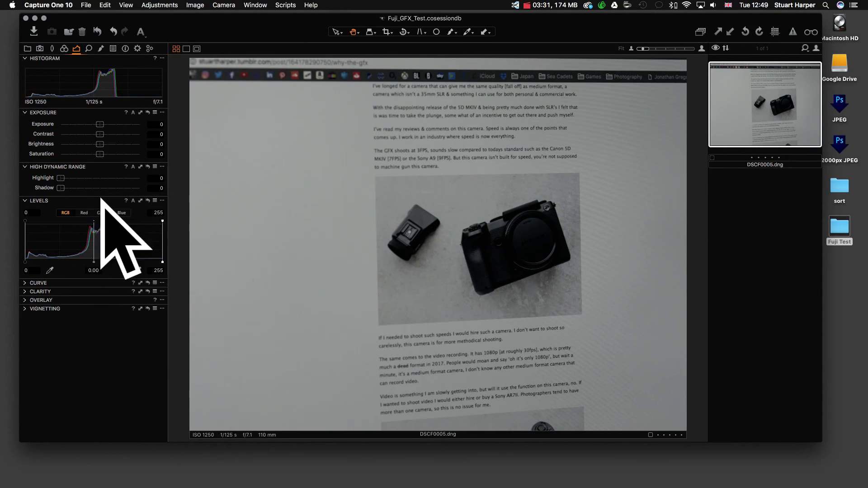
# Set High Dynamic Range Shadow to 86 and Highlight to 100 on DSCF0005.dng
pyautogui.moveTo(60, 187); pyautogui.dragTo(76, 187)
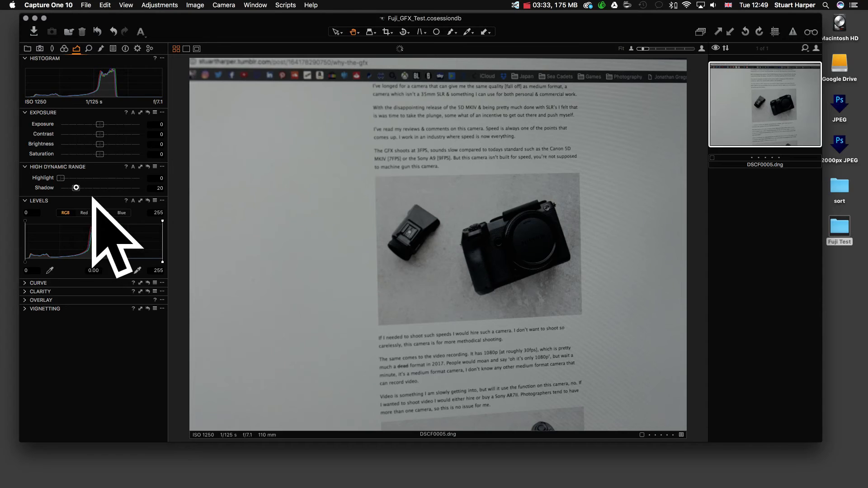
pyautogui.moveTo(76, 187); pyautogui.dragTo(111, 187)
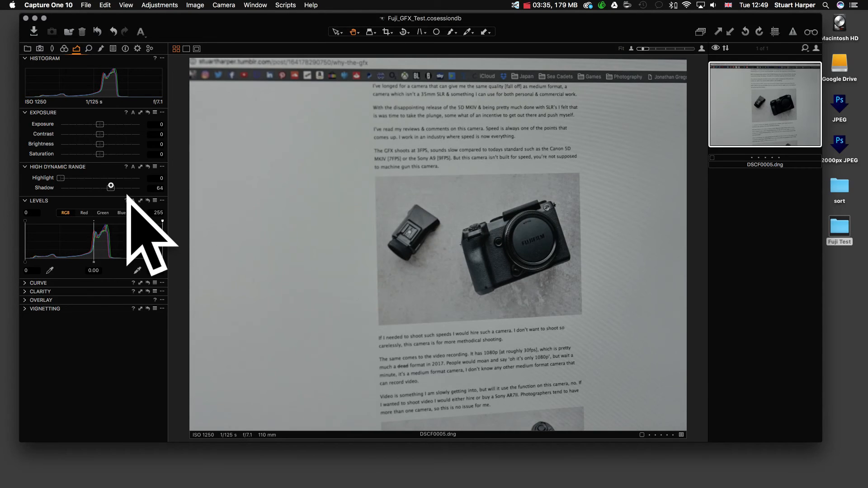
pyautogui.moveTo(111, 187); pyautogui.dragTo(129, 187)
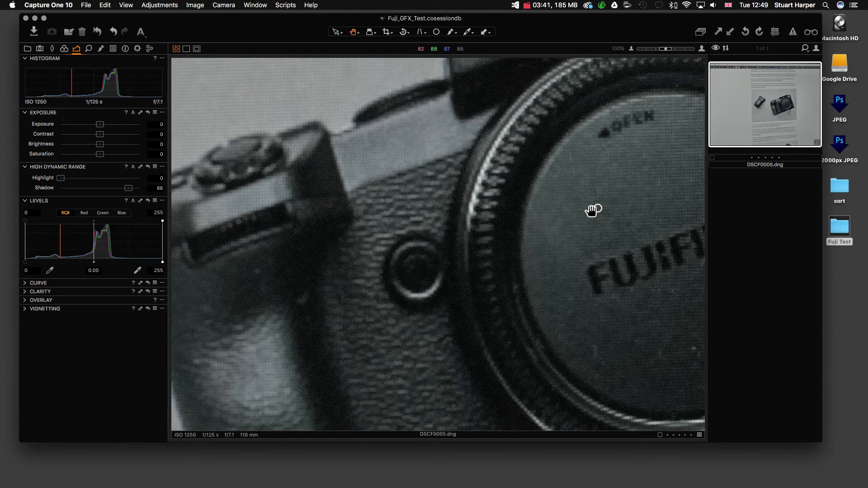
pyautogui.moveTo(593, 210); pyautogui.dragTo(485, 250)
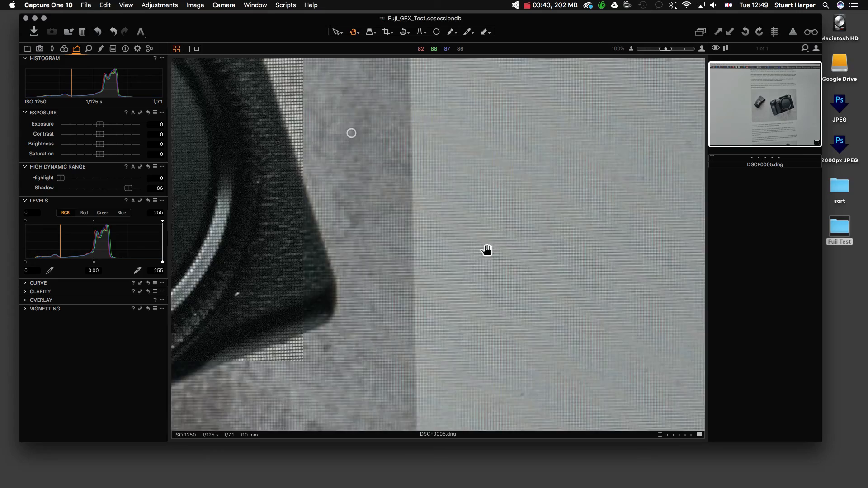
pyautogui.moveTo(486, 250); pyautogui.dragTo(319, 186)
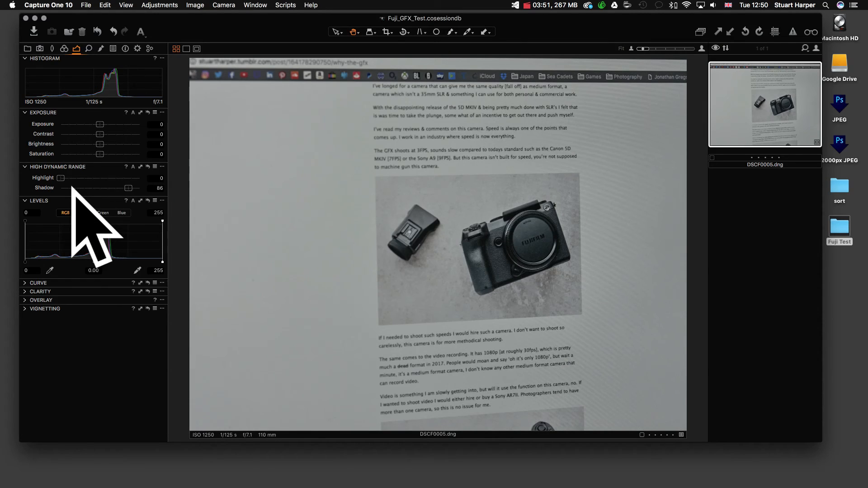
pyautogui.moveTo(62, 178); pyautogui.dragTo(143, 177)
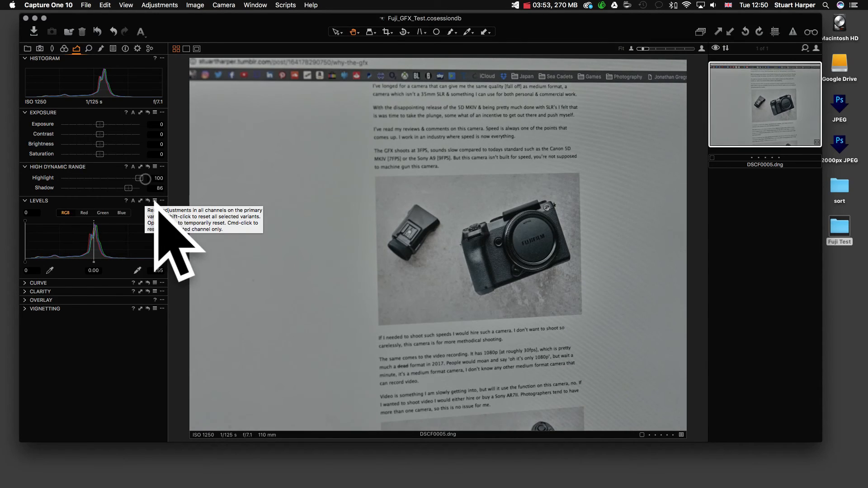
pyautogui.moveTo(128, 188); pyautogui.dragTo(101, 188)
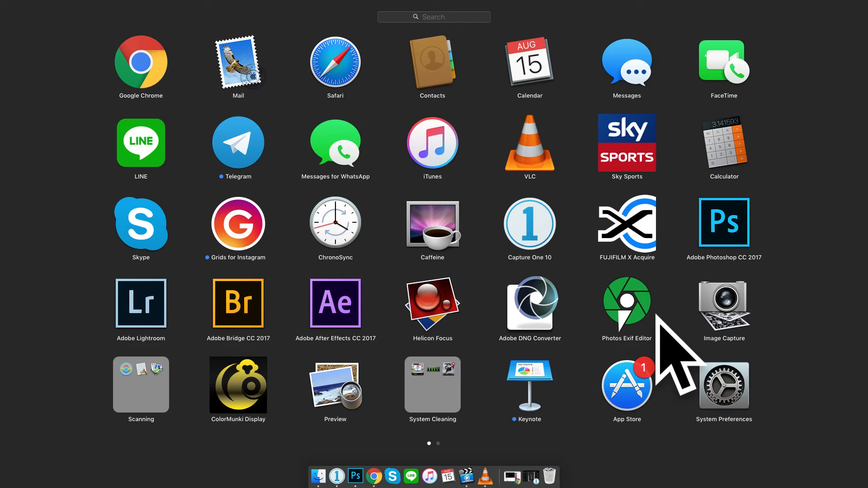
pyautogui.moveTo(662, 355)
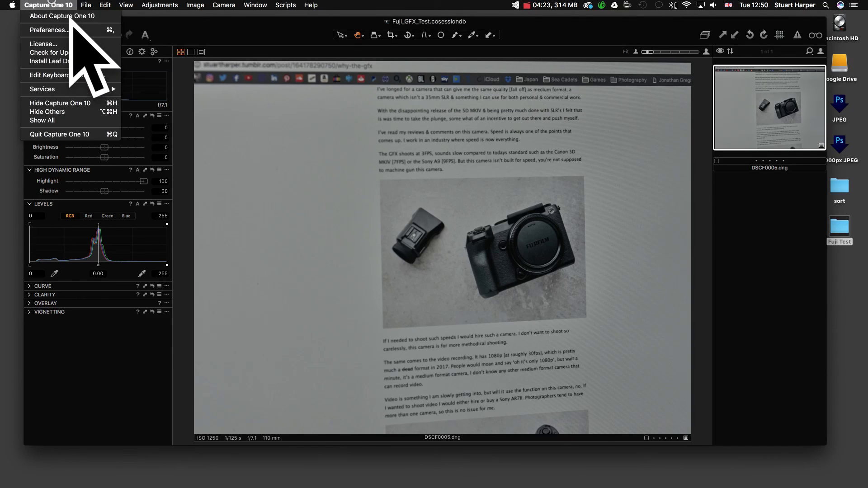
# Check Capture One's About info, then raise Exposure to 1.11
pyautogui.click(61, 15)
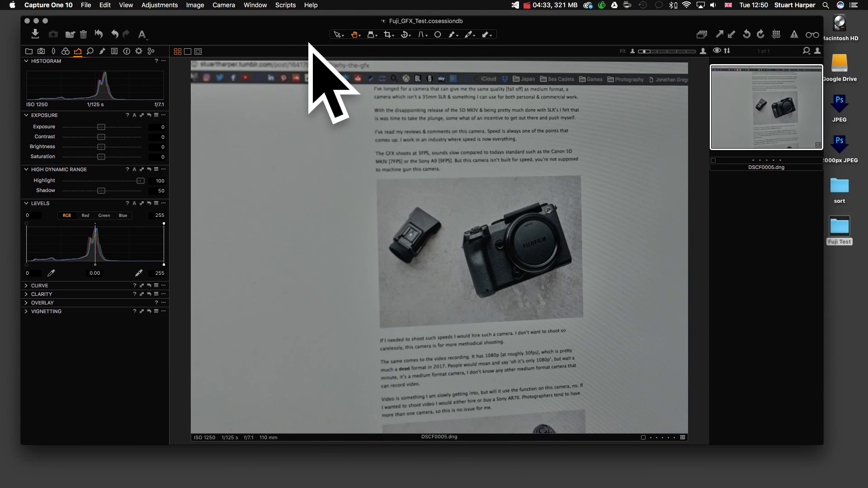
pyautogui.moveTo(468, 192)
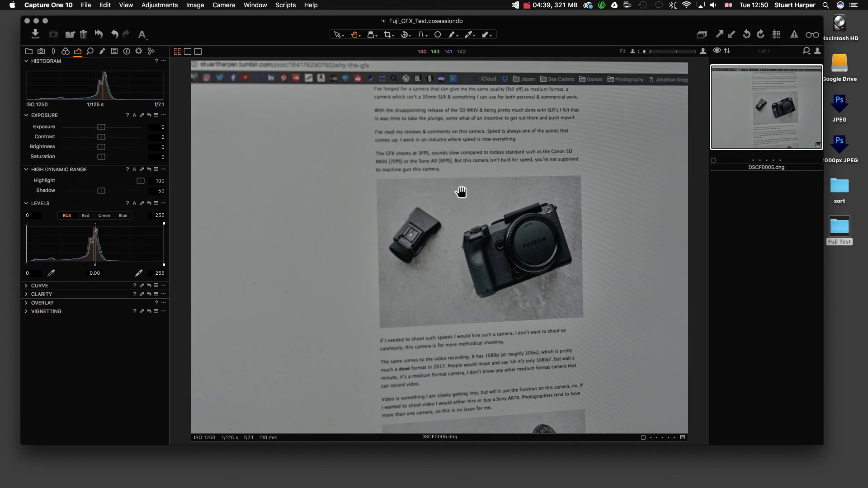
pyautogui.moveTo(101, 126); pyautogui.dragTo(115, 127)
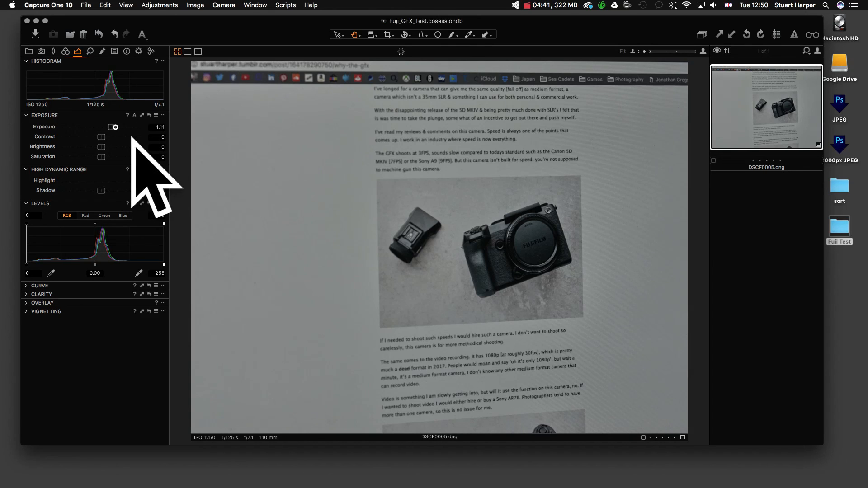